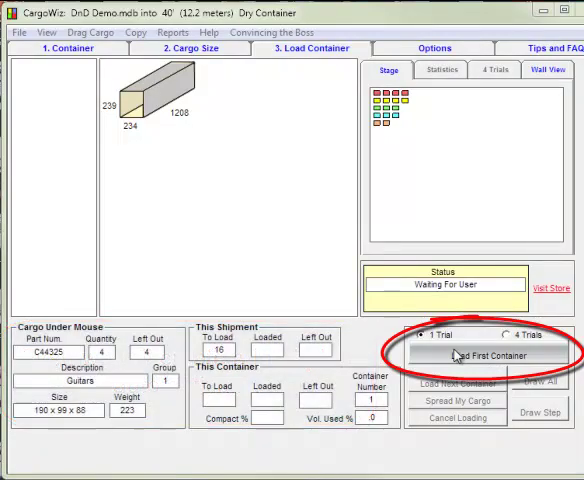
Generate a one-trial load plan for the first 40-foot container and open it in the editor
click(487, 355)
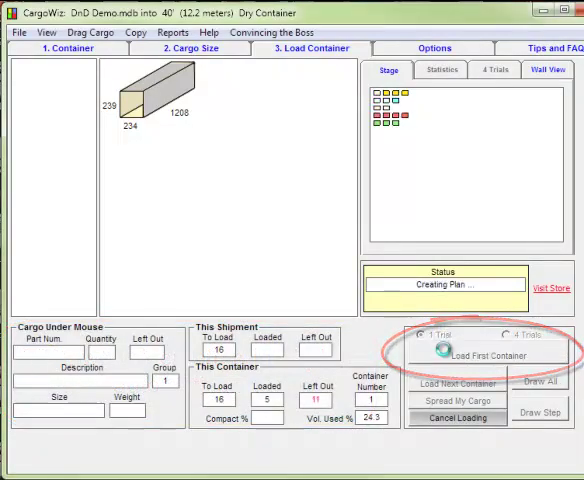
click(489, 354)
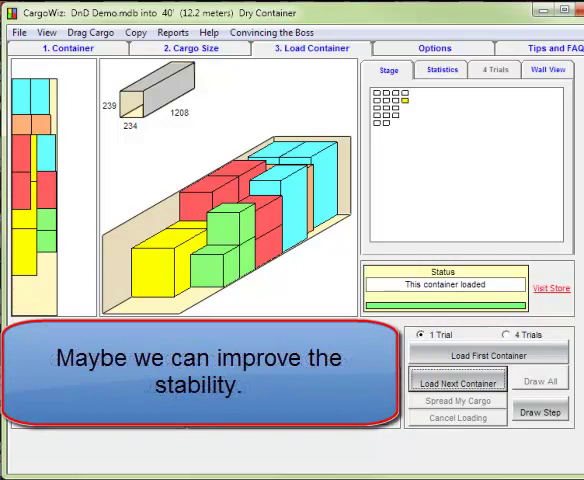
mouse_move(456, 274)
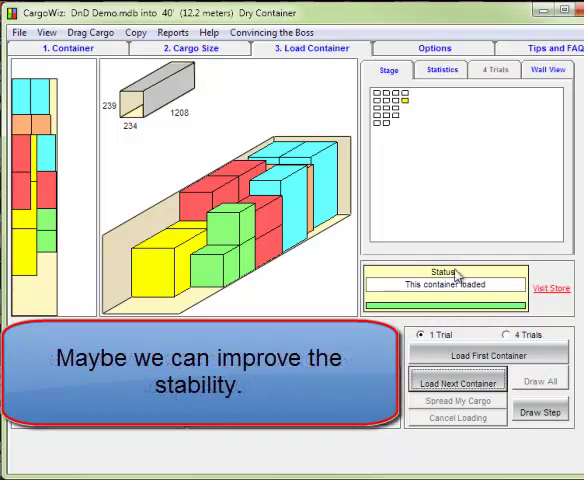
click(89, 32)
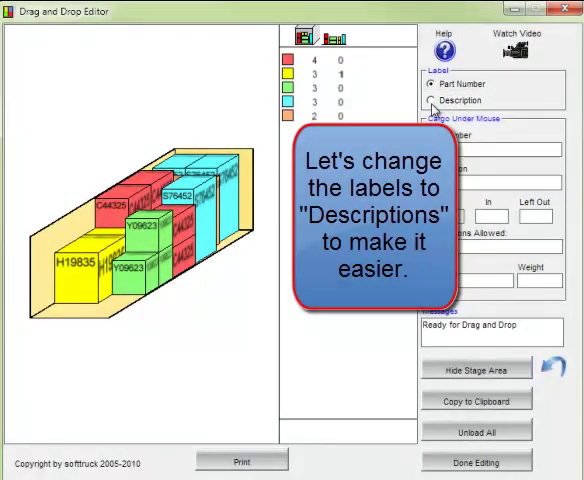
Label cargo by description and drag a violin box and a guitar box down to floor positions
click(428, 100)
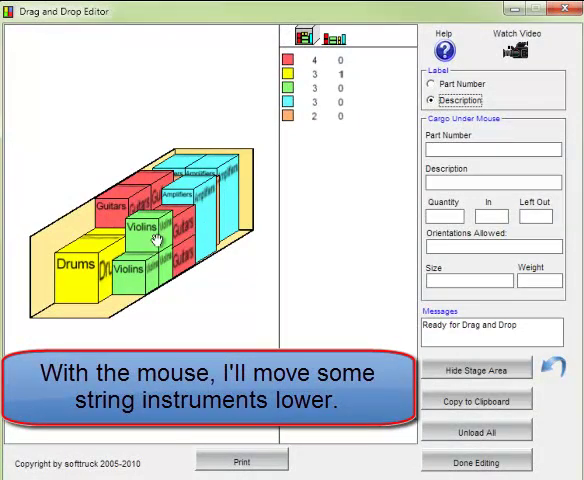
drag(133, 230, 150, 295)
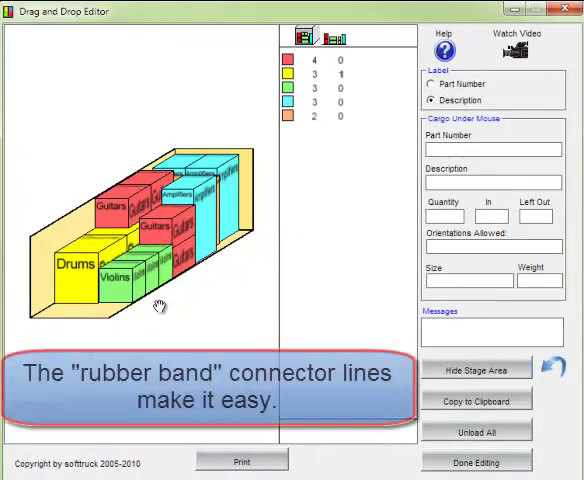
mouse_move(125, 205)
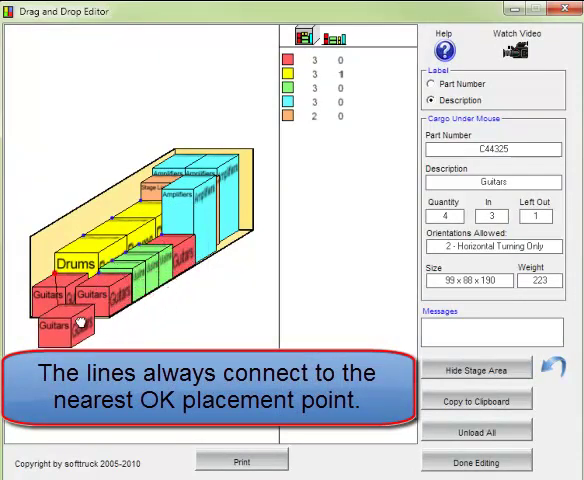
drag(70, 320, 185, 290)
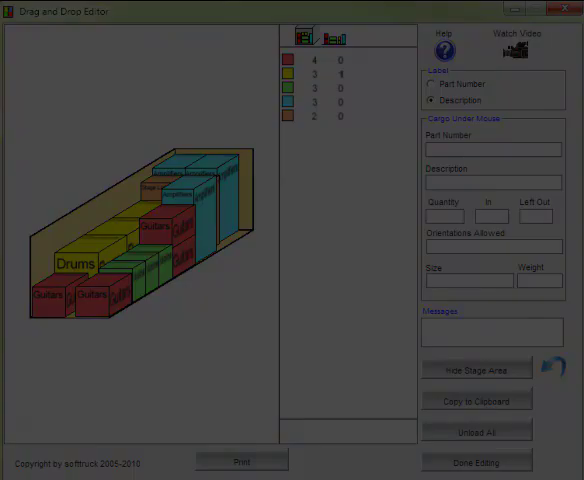
Unload all cargo from the container in the Drag and Drop Editor
click(430, 81)
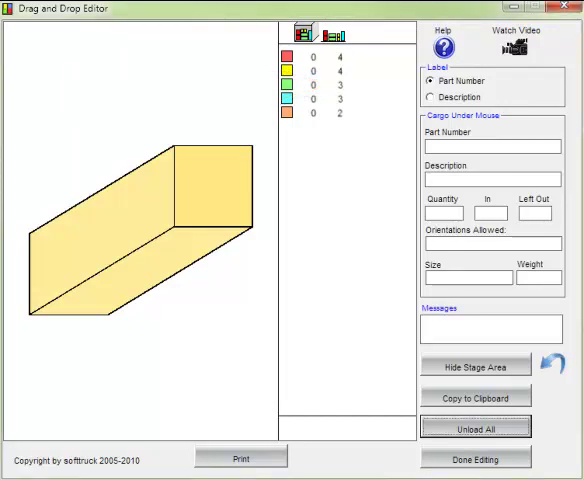
mouse_move(292, 92)
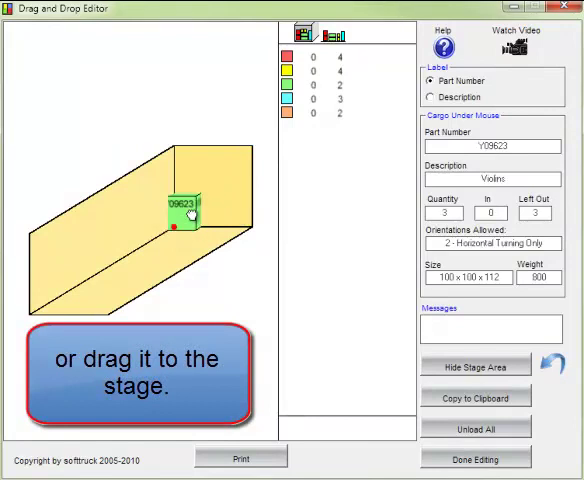
Move the violin box out and place an S76452 amplifier box inside the container
drag(177, 205, 285, 90)
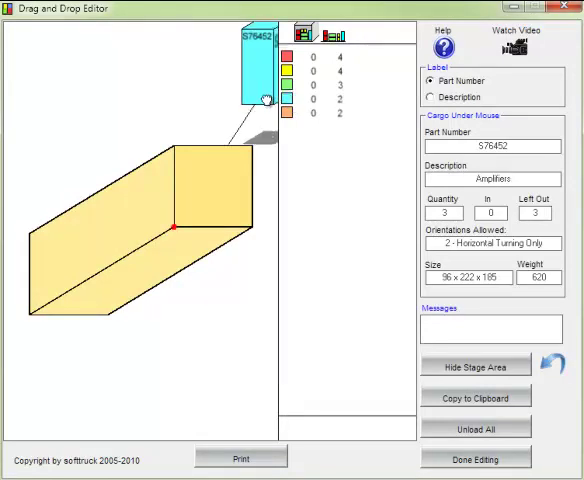
drag(263, 70, 214, 190)
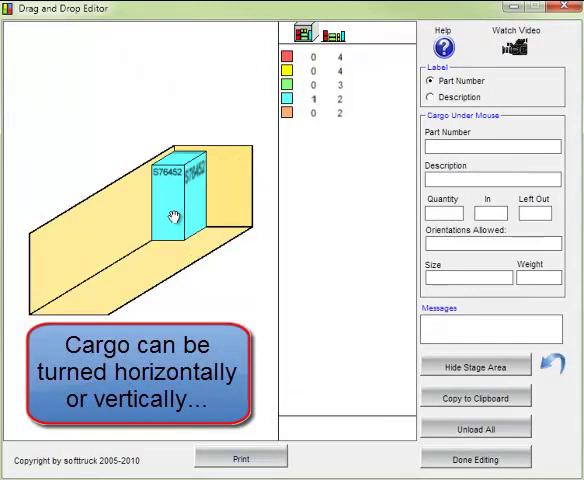
right_click(170, 215)
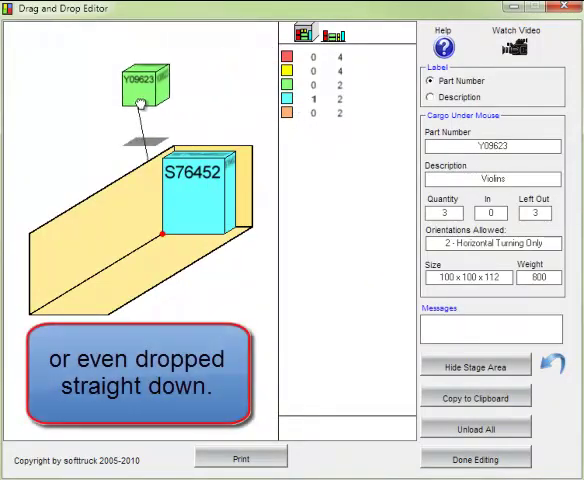
Drop the Y09623 violin box straight down onto the container floor
right_click(132, 85)
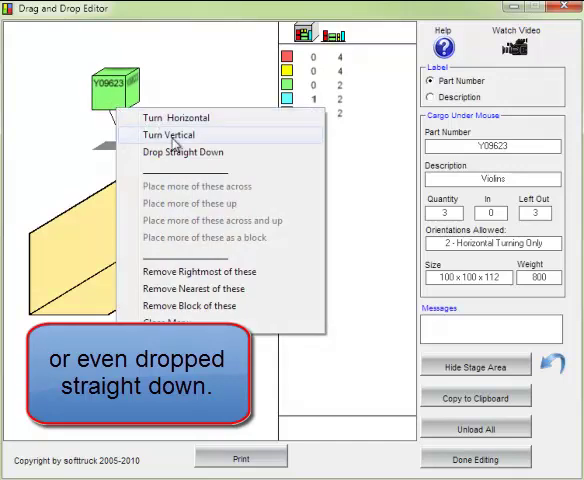
mouse_move(180, 152)
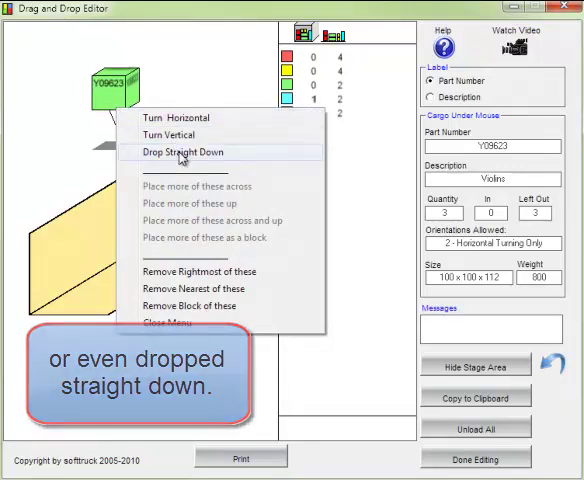
click(175, 152)
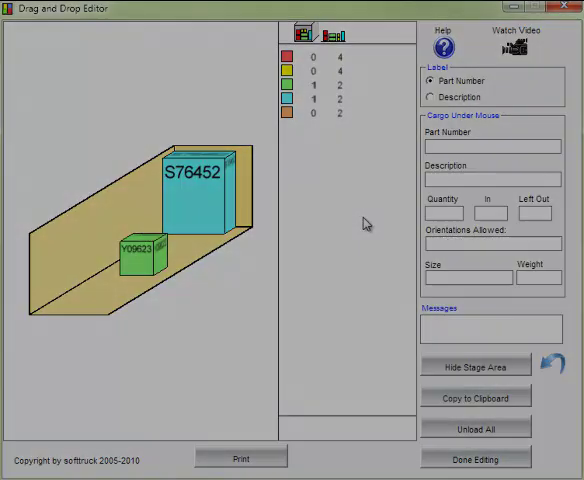
click(476, 427)
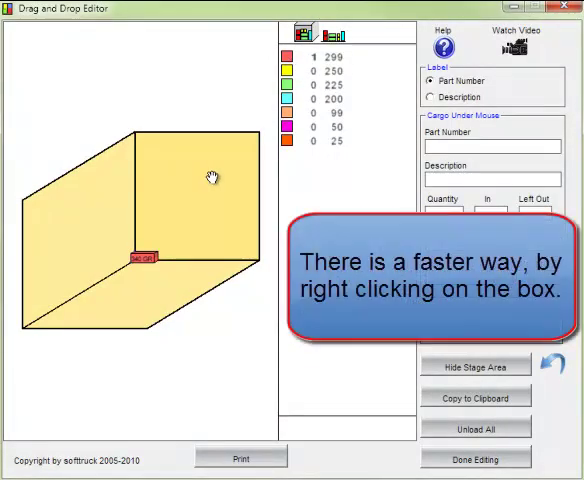
mouse_move(143, 253)
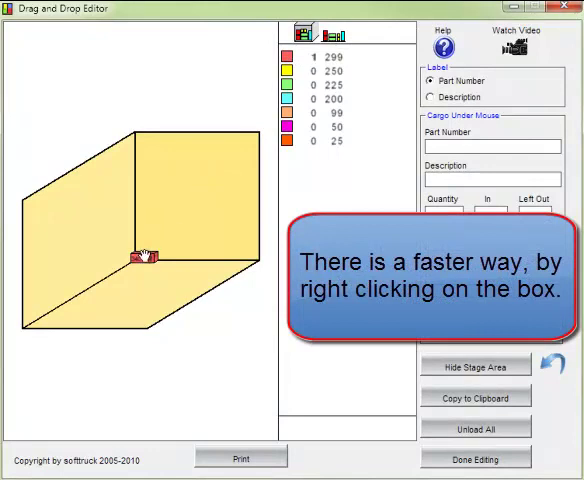
Place a block of 340 GR boxes, then remove the nearest section of them
right_click(147, 261)
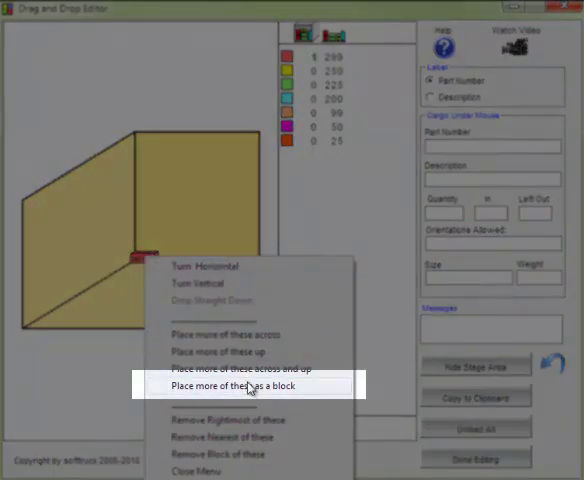
click(230, 387)
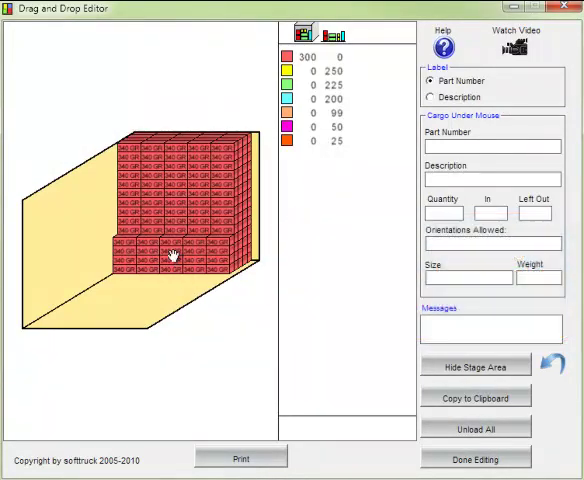
right_click(175, 252)
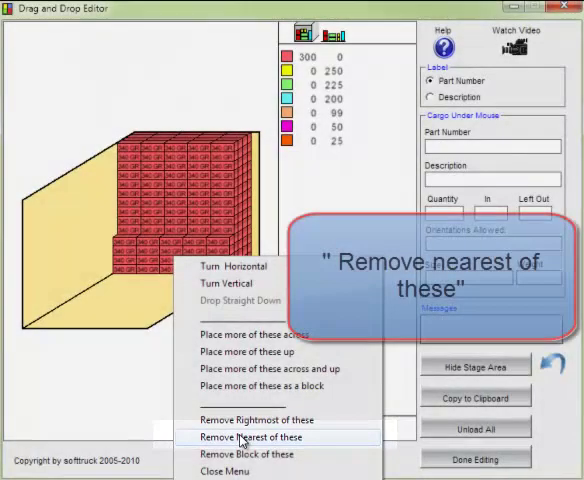
click(242, 437)
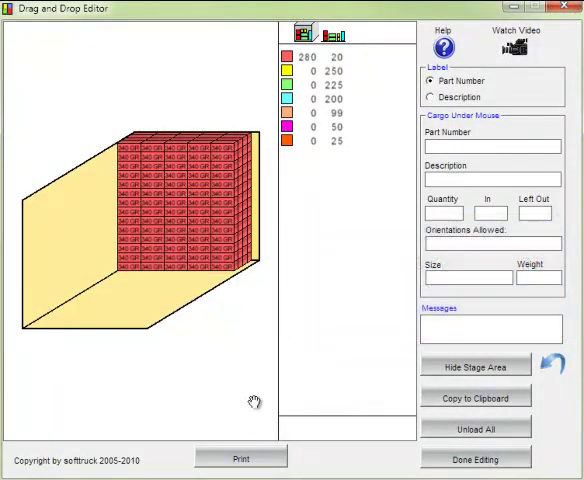
mouse_move(290, 70)
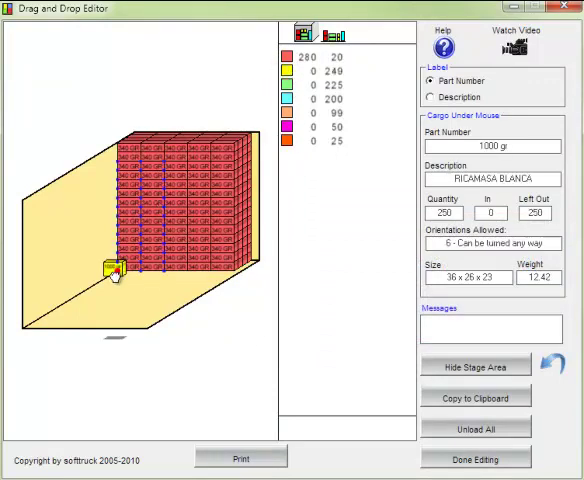
Place a block of 1000 gr boxes, then fill 350 GR boxes across and up, above and below
right_click(112, 268)
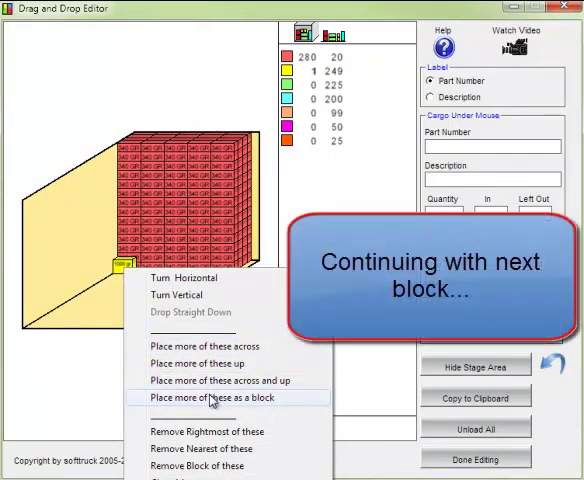
click(220, 398)
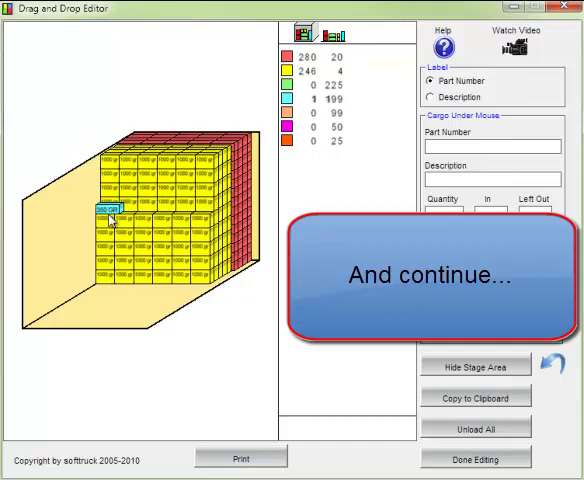
right_click(108, 216)
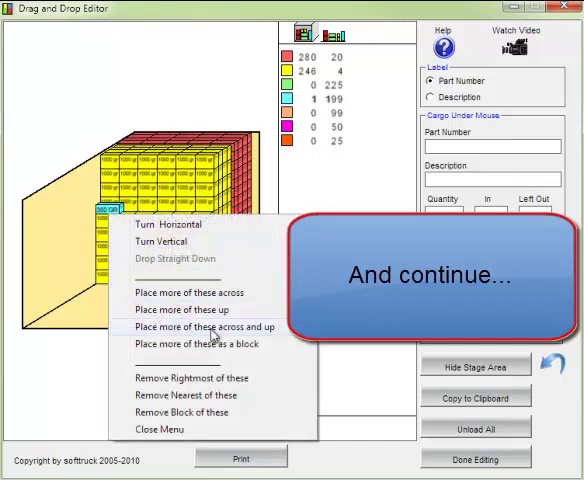
click(205, 327)
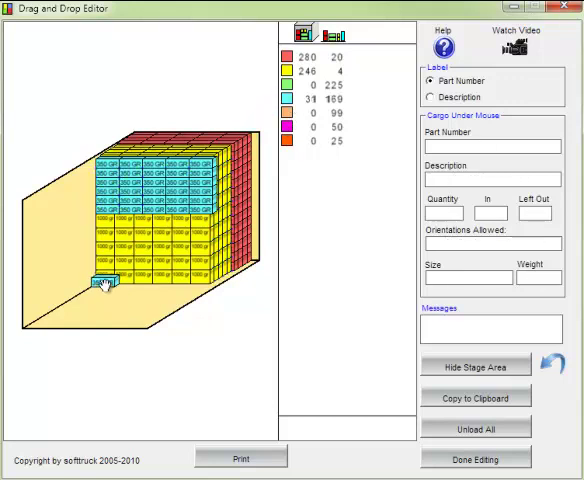
right_click(100, 282)
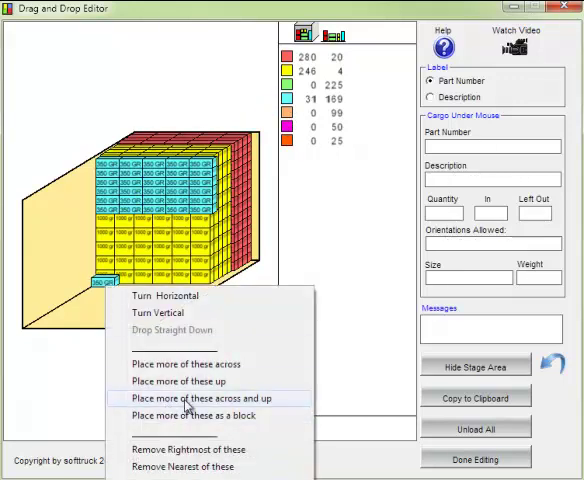
click(216, 398)
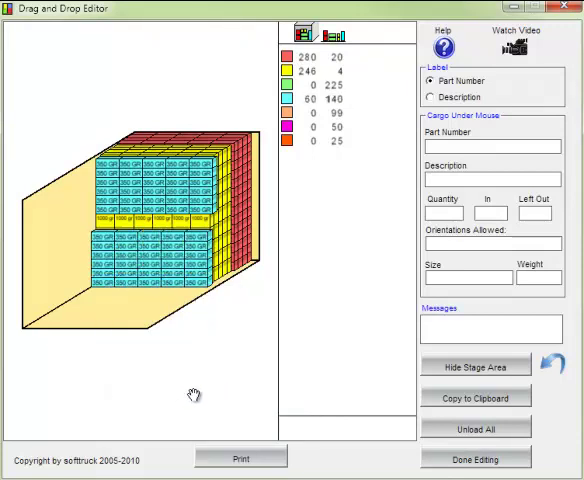